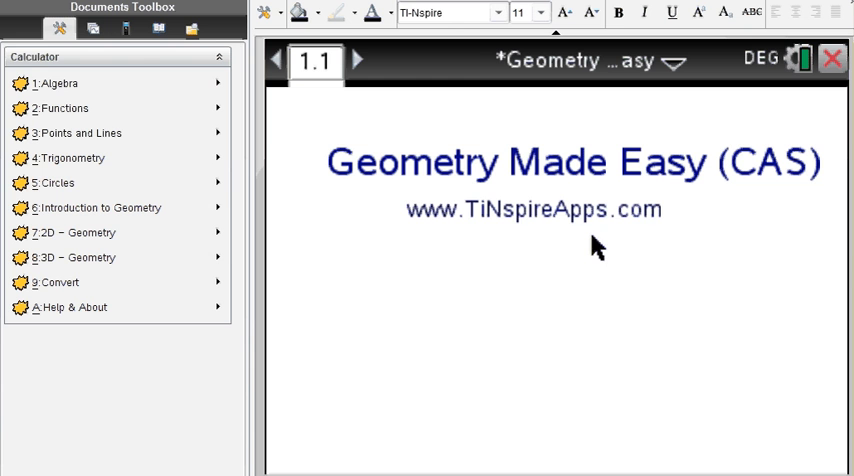
mouse_move(753, 185)
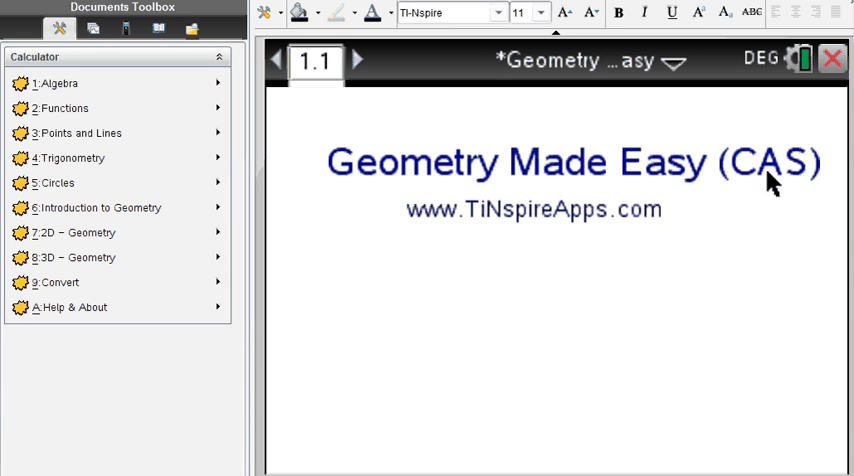
mouse_move(735, 182)
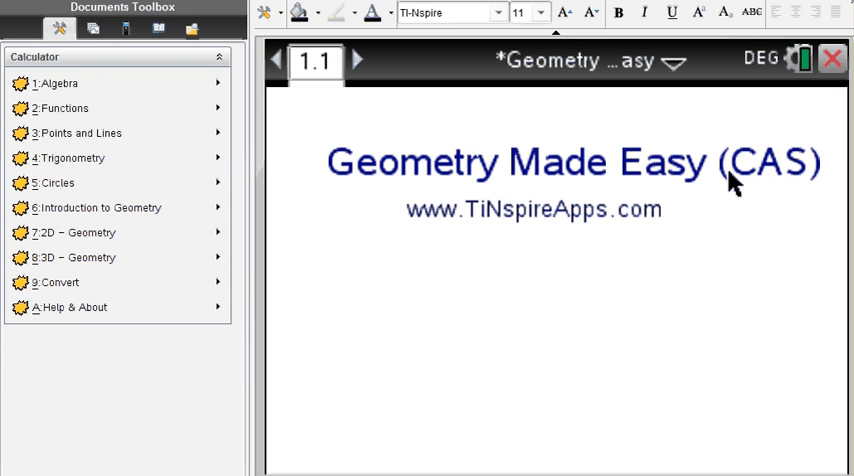
mouse_move(640, 188)
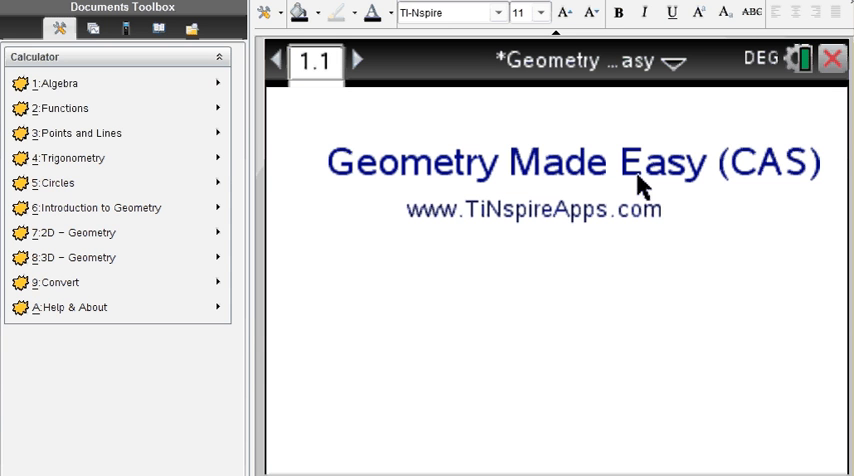
mouse_move(503, 218)
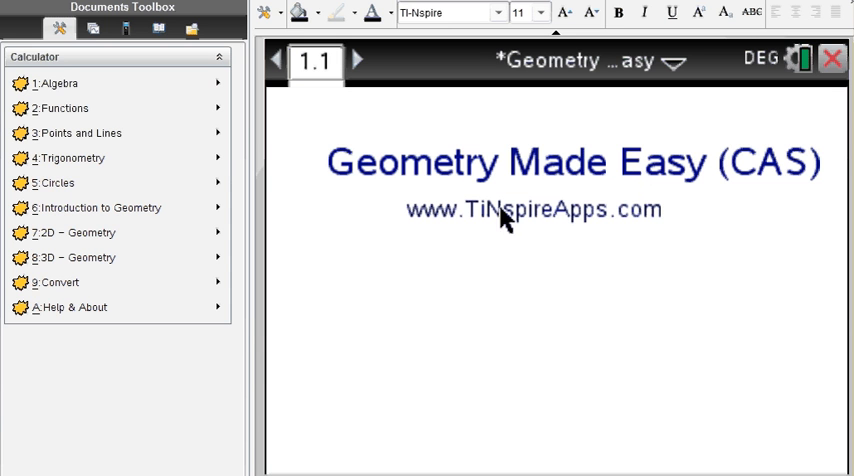
mouse_move(501, 226)
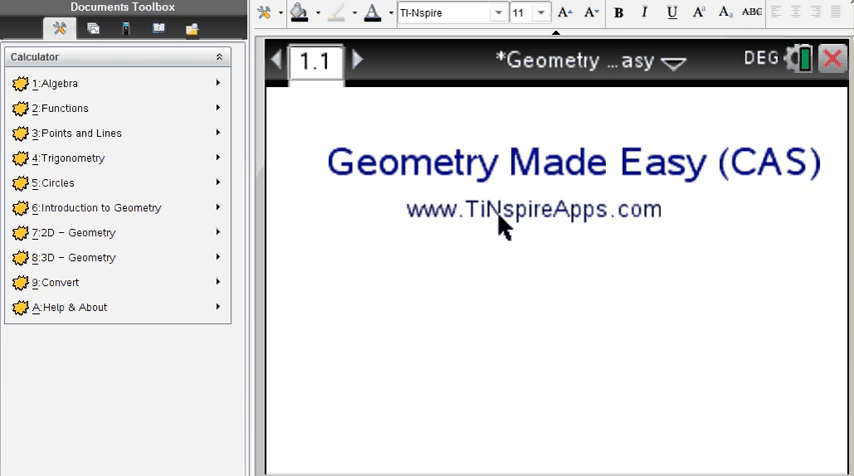
mouse_move(593, 234)
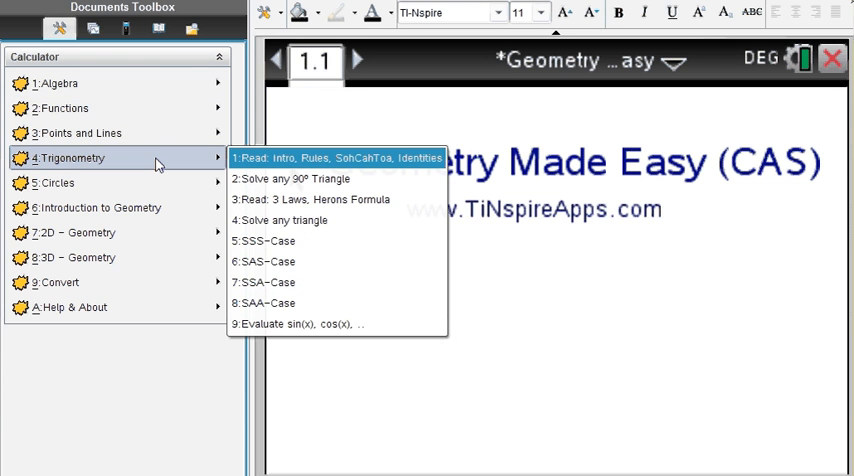
mouse_move(148, 168)
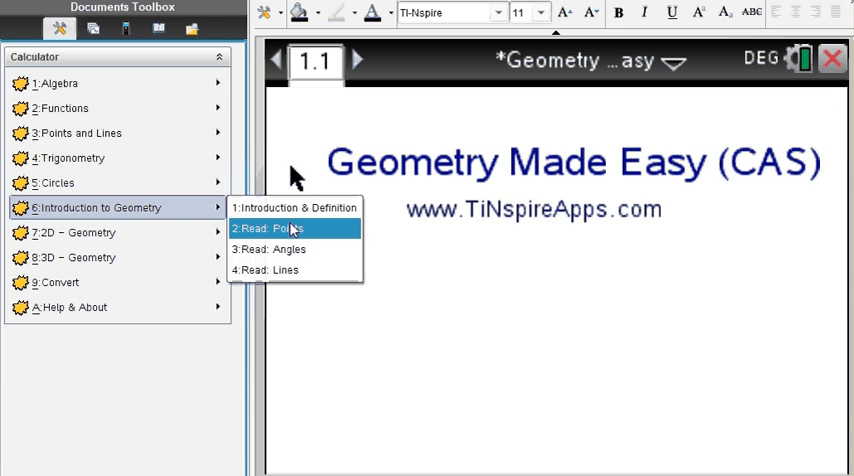
- Open the Introduction to Geometry reading on perpendicular, parallel and skew lines
click(281, 228)
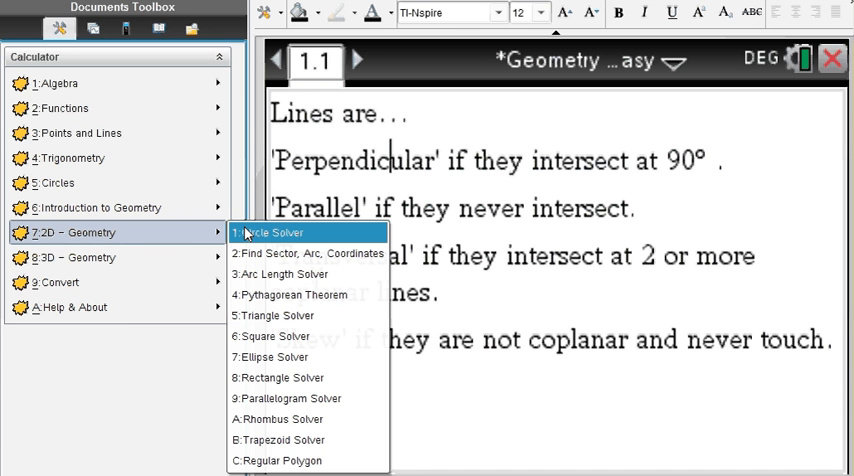
mouse_move(275, 336)
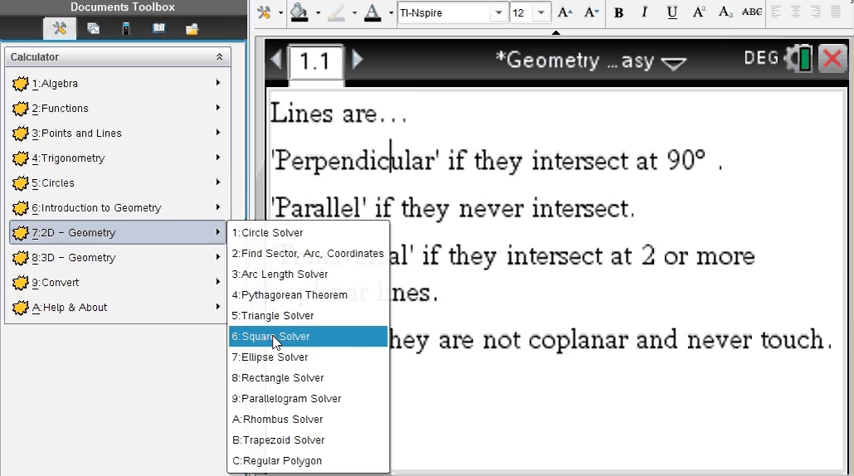
- Open the Square Solver and enter side 3 for perimeter 12, area 9
click(270, 336)
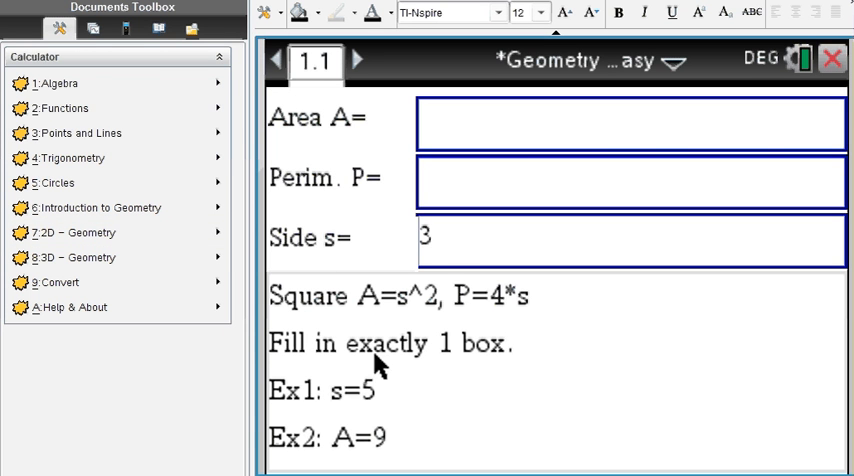
mouse_move(355, 118)
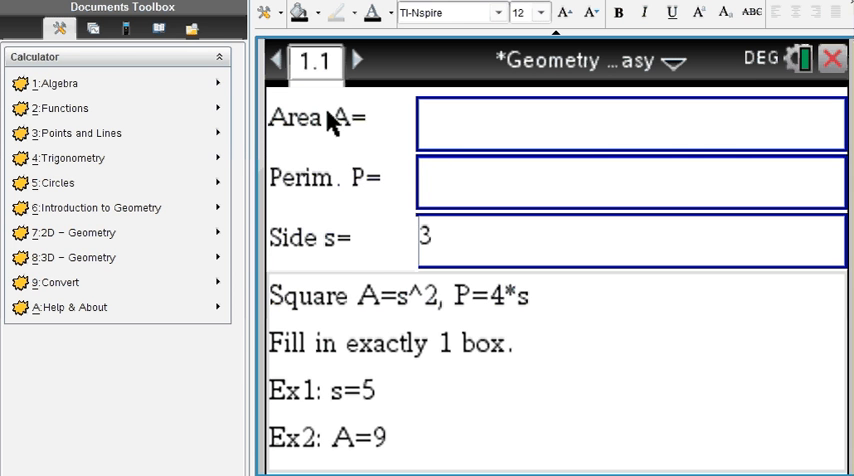
mouse_move(463, 253)
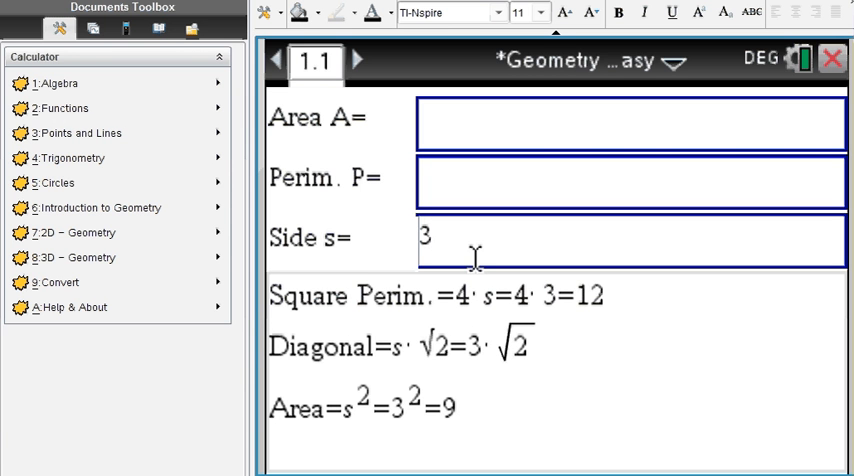
mouse_move(330, 238)
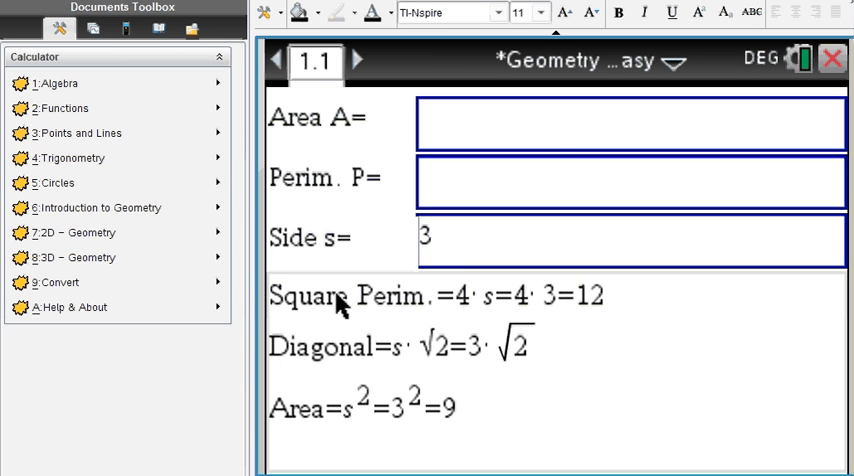
mouse_move(485, 312)
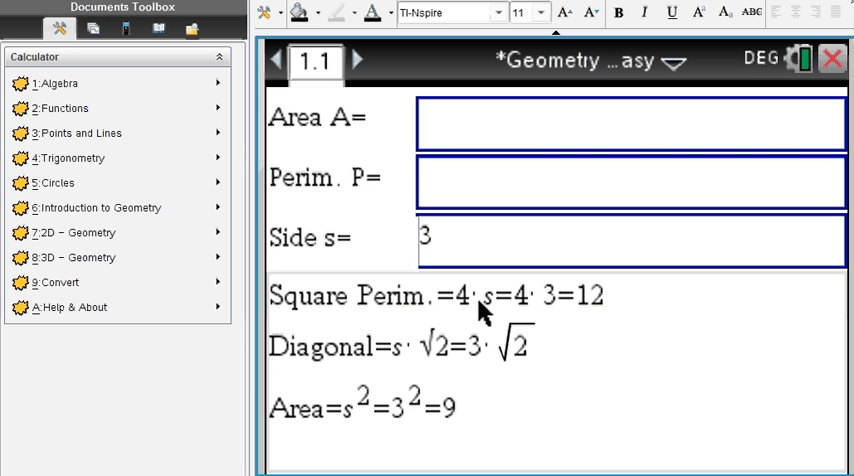
mouse_move(495, 312)
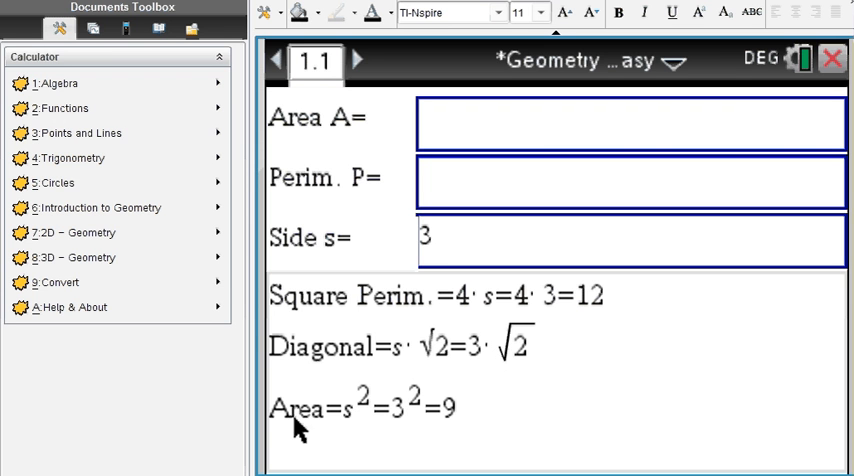
mouse_move(418, 418)
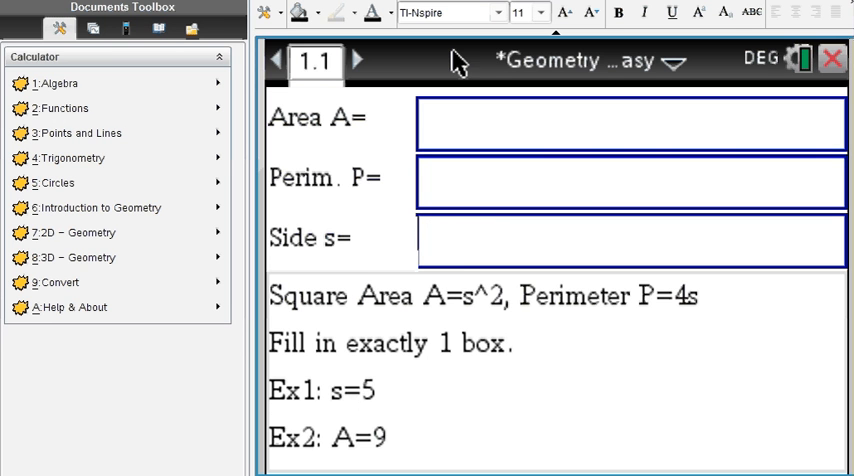
- Enter area 9 in the square solver to get side 3 and perimeter 12
text(9)
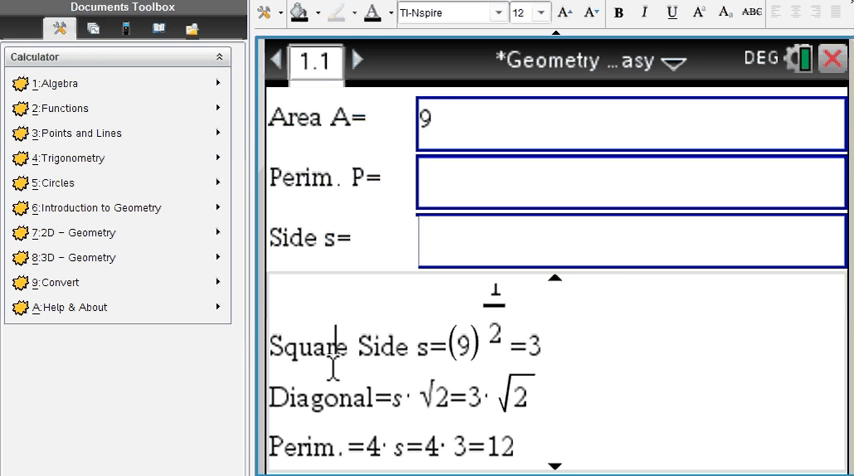
mouse_move(372, 360)
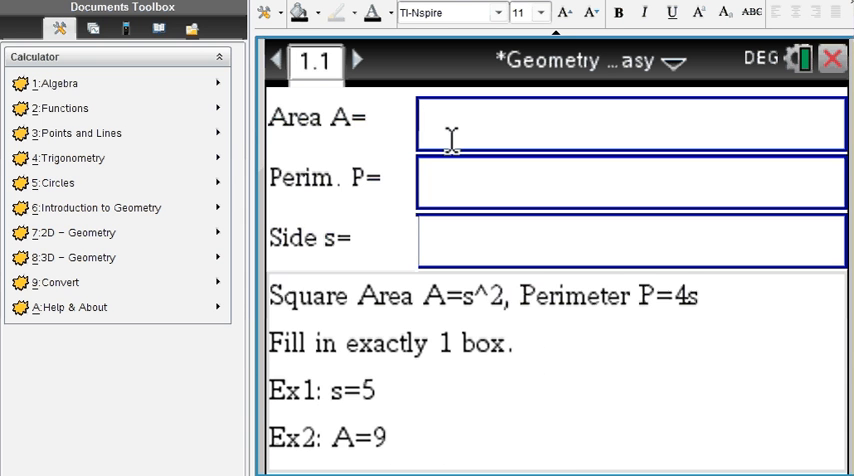
- Enter perimeter 12 to get side 3, diagonal 3·√2 and area 9
click(628, 178)
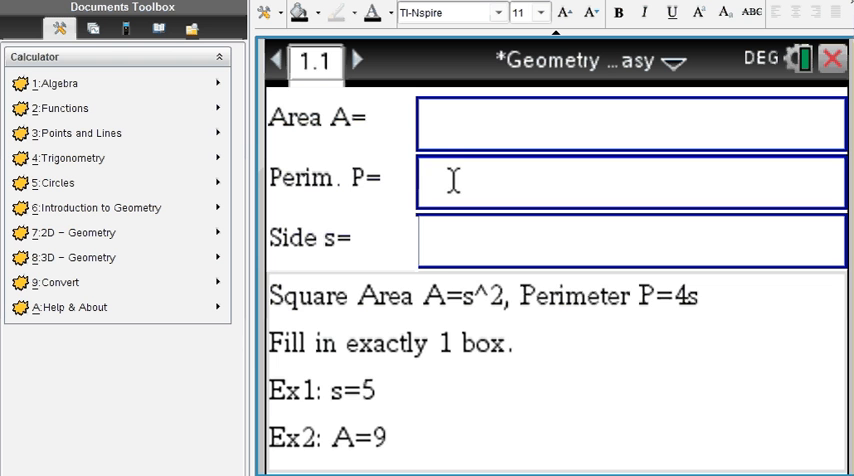
text(12)
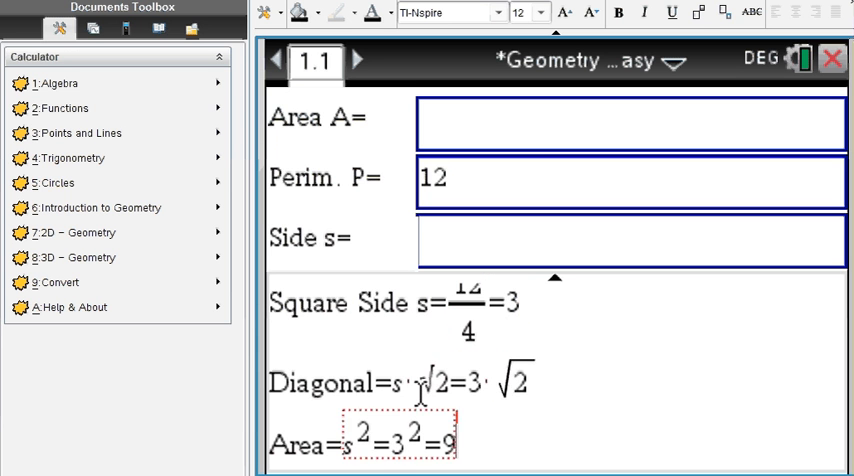
click(540, 13)
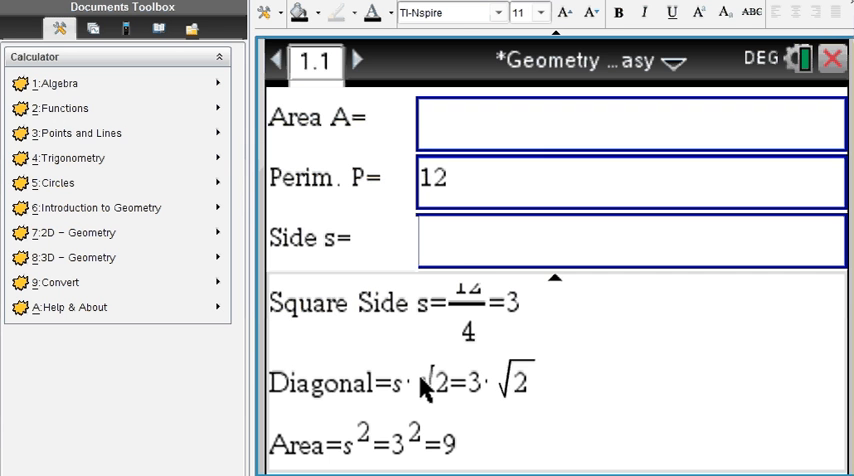
mouse_move(449, 217)
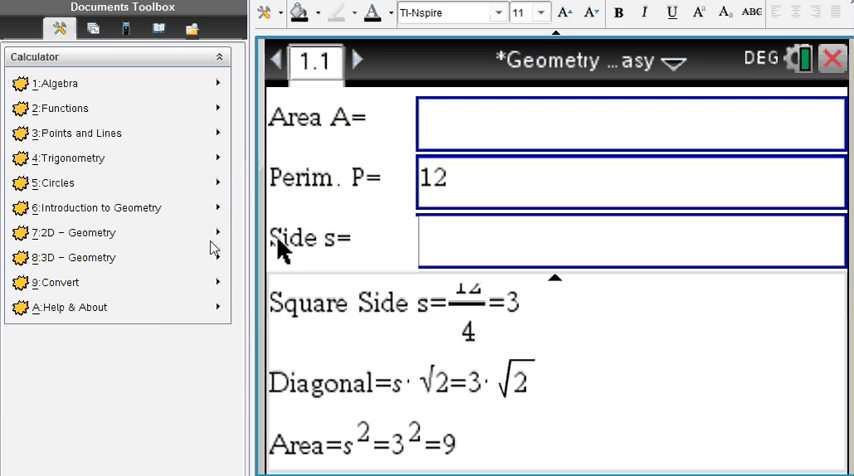
- Open the Rectangle Solver and enter width 7 with length 3
click(72, 232)
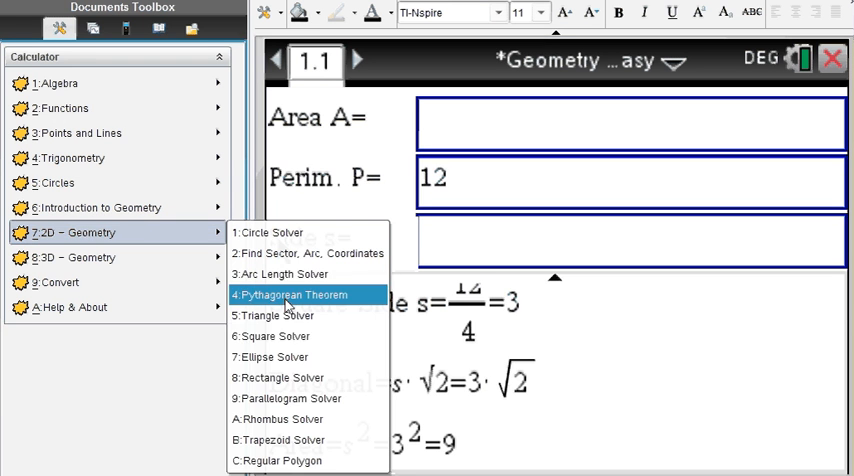
mouse_move(289, 398)
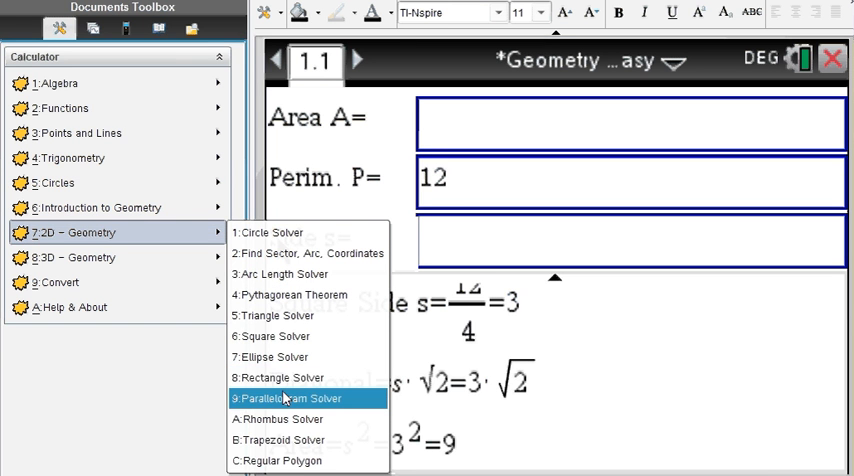
click(280, 377)
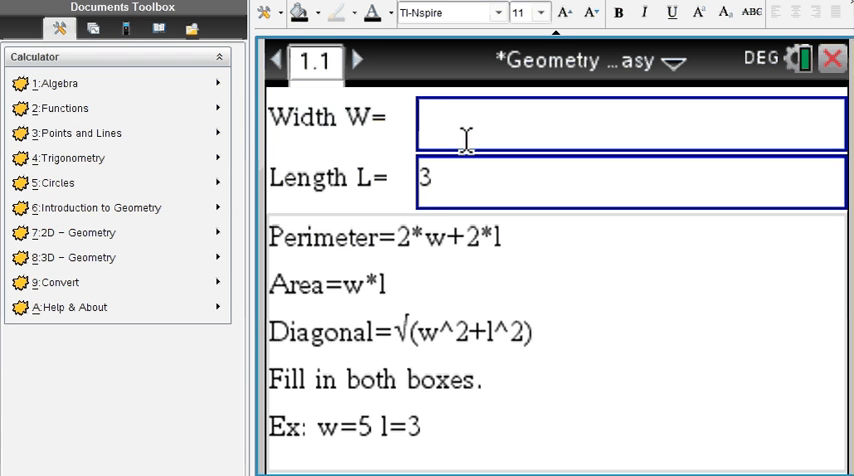
text(7)
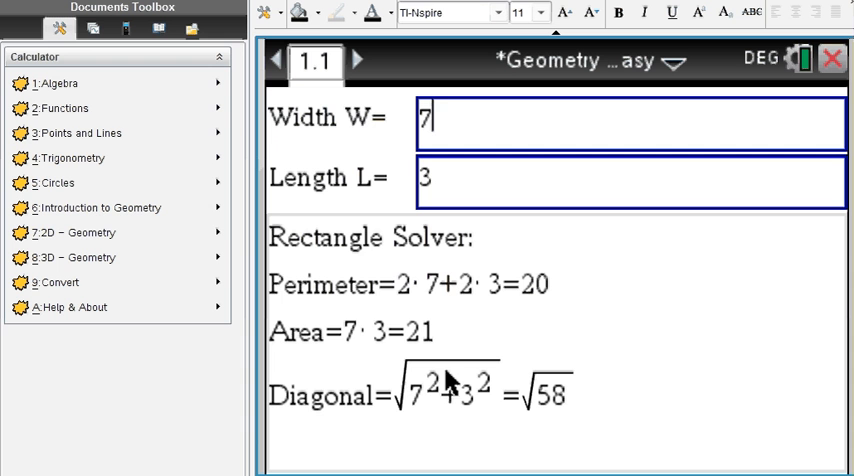
mouse_move(85, 232)
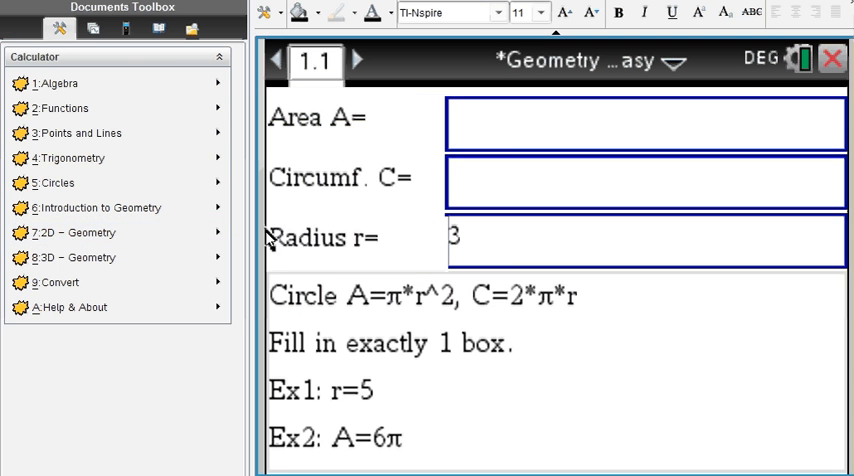
mouse_move(497, 278)
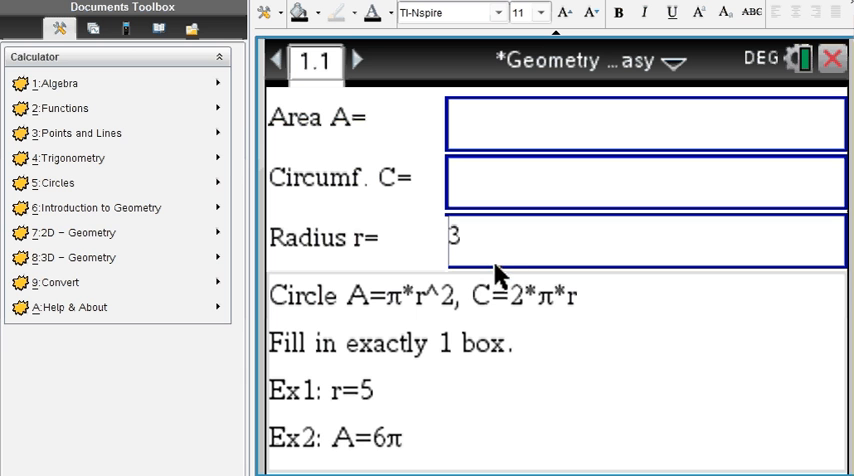
mouse_move(490, 249)
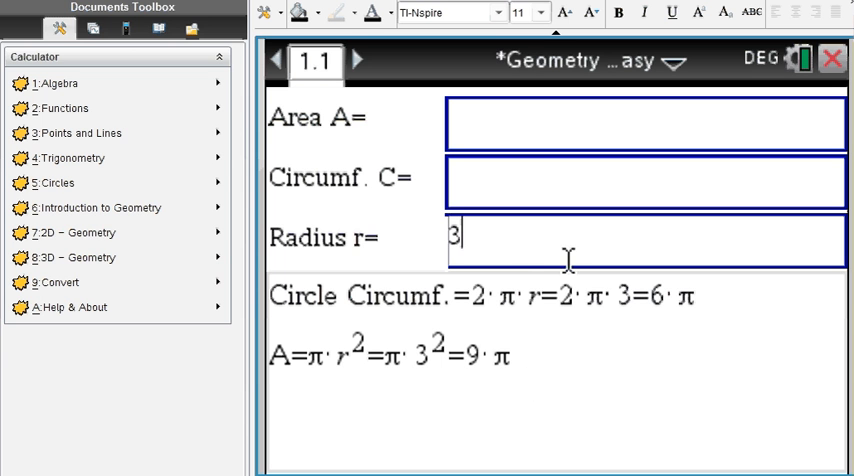
- Show decimal circumference and area for radius 3, then clear the circle solver
text(.)
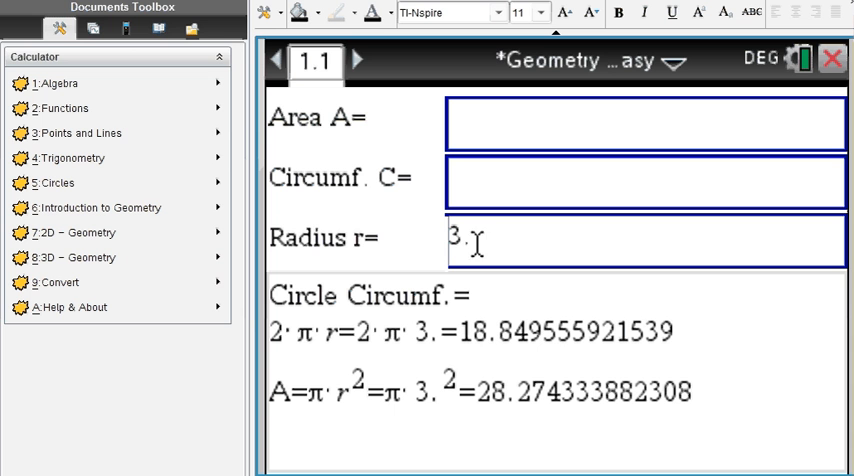
mouse_move(512, 348)
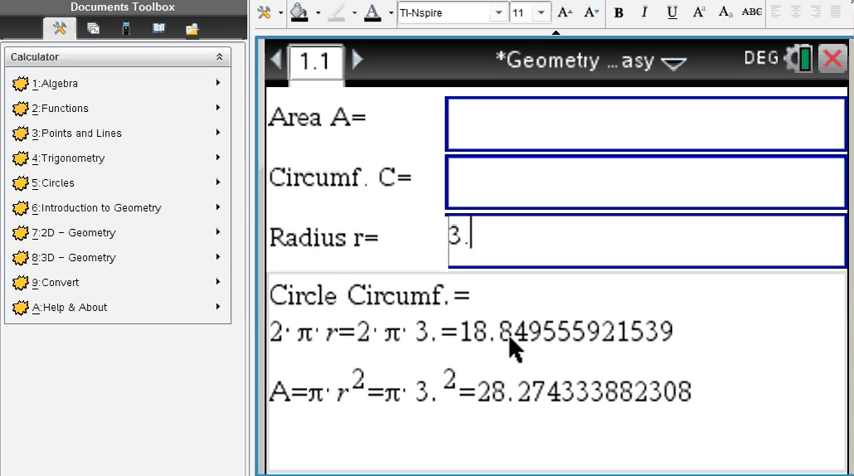
mouse_move(485, 277)
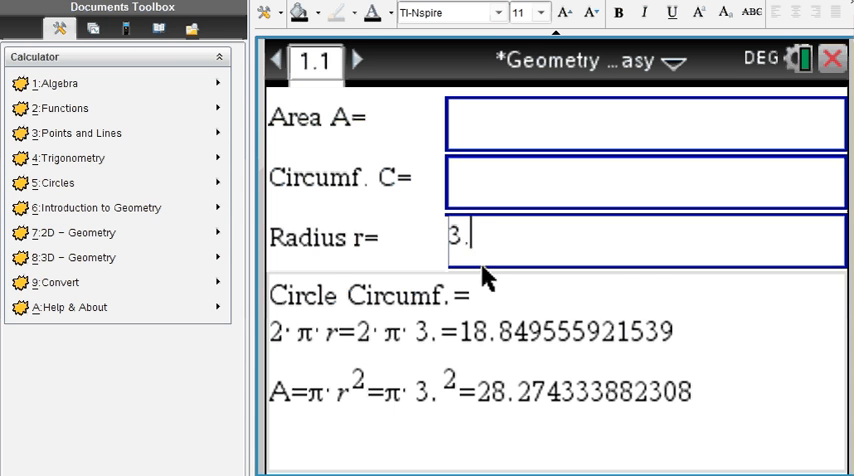
key(Backspace)
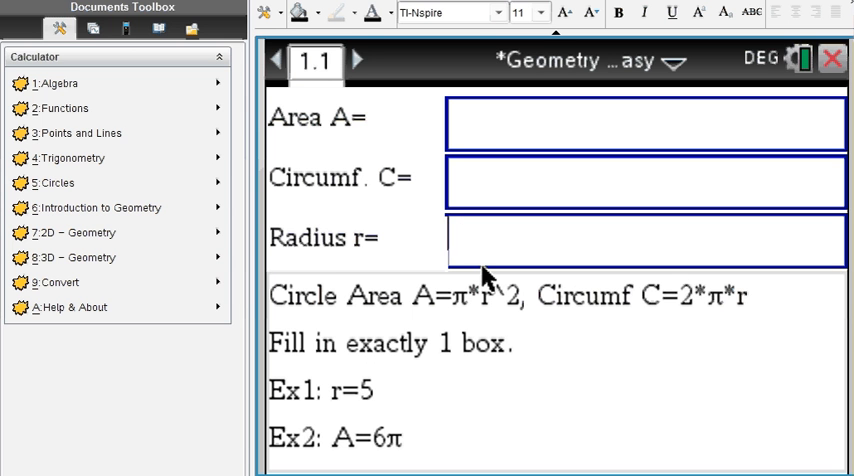
- Enter area 16pi in the circle solver to get radius 8, circumference 16π
text(1)
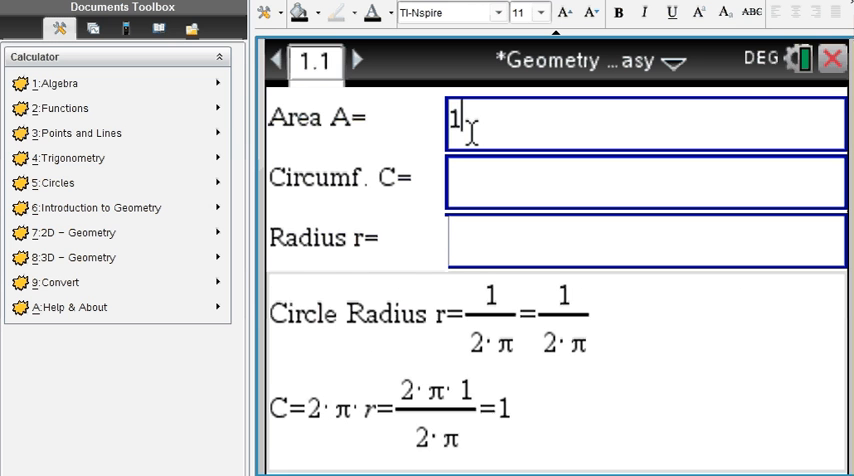
text(6pi)
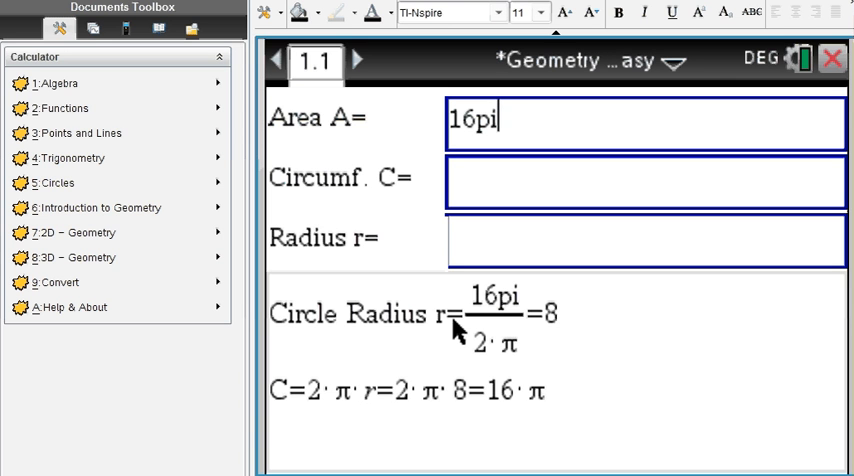
mouse_move(490, 305)
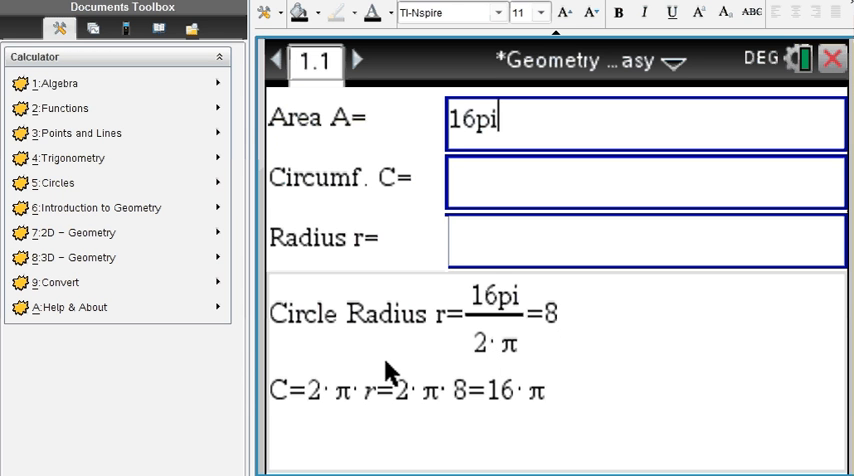
mouse_move(410, 413)
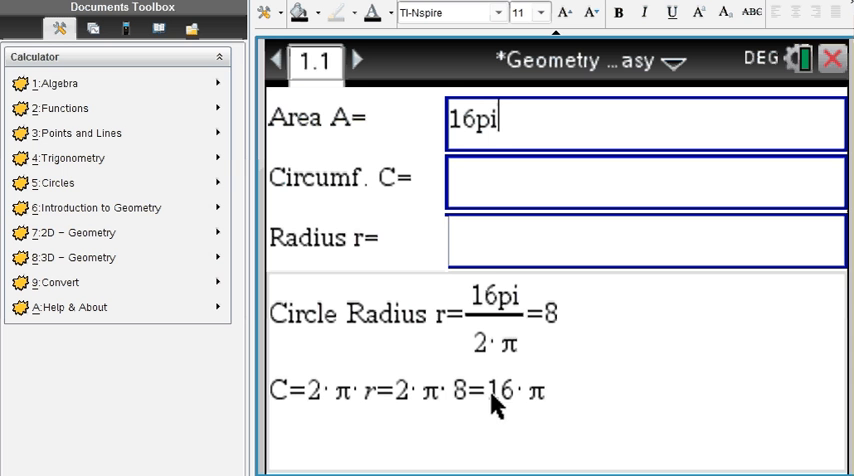
mouse_move(115, 183)
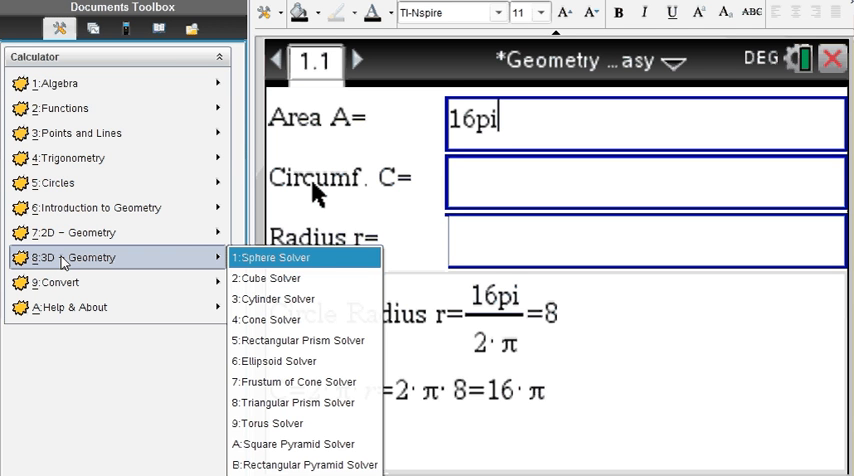
mouse_move(310, 265)
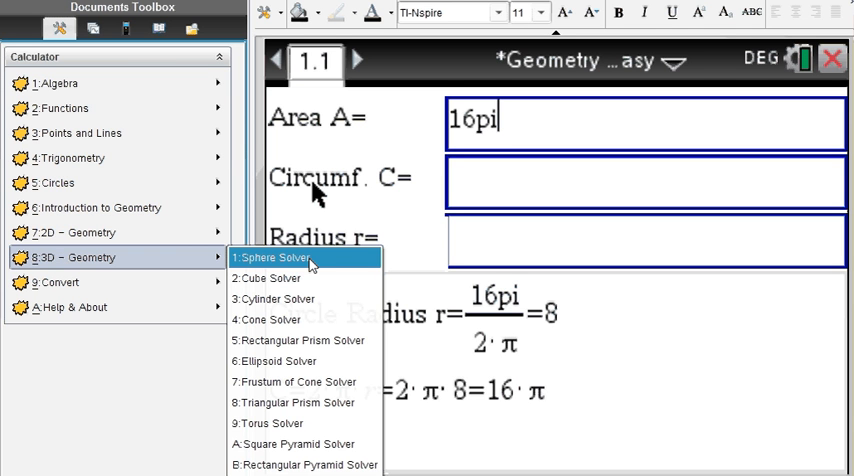
- Open the Sphere Solver with radius 3 and show decimal results near 113.097
click(284, 257)
text(3)
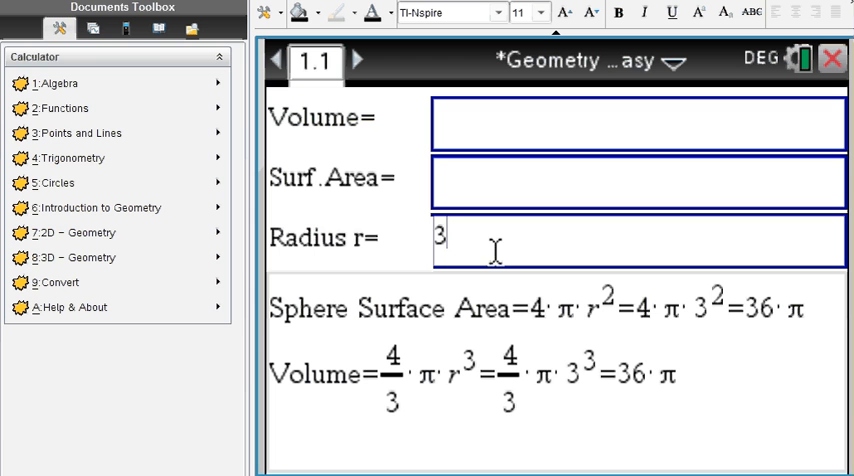
mouse_move(505, 325)
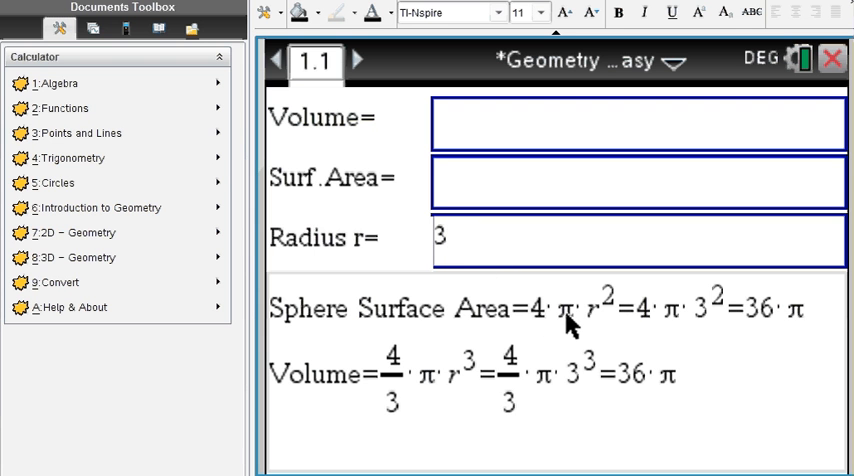
mouse_move(760, 330)
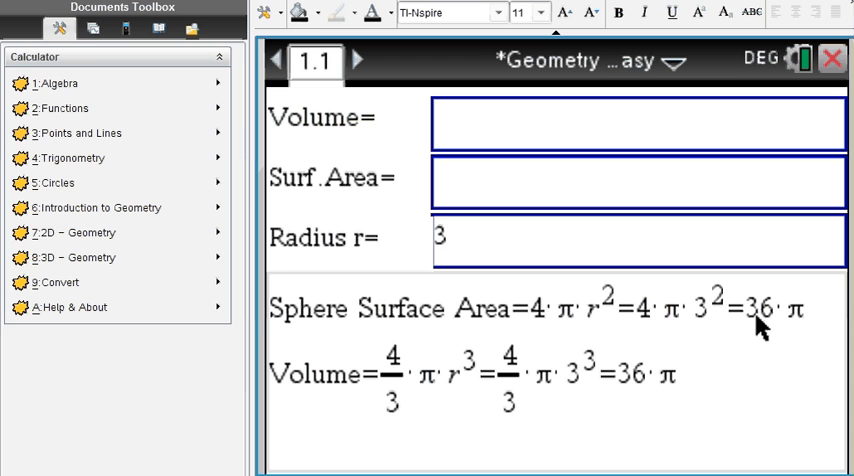
mouse_move(268, 400)
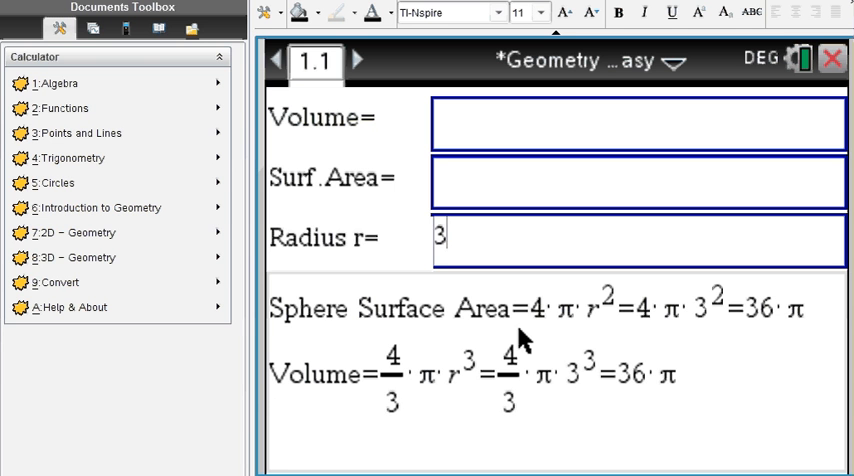
mouse_move(447, 390)
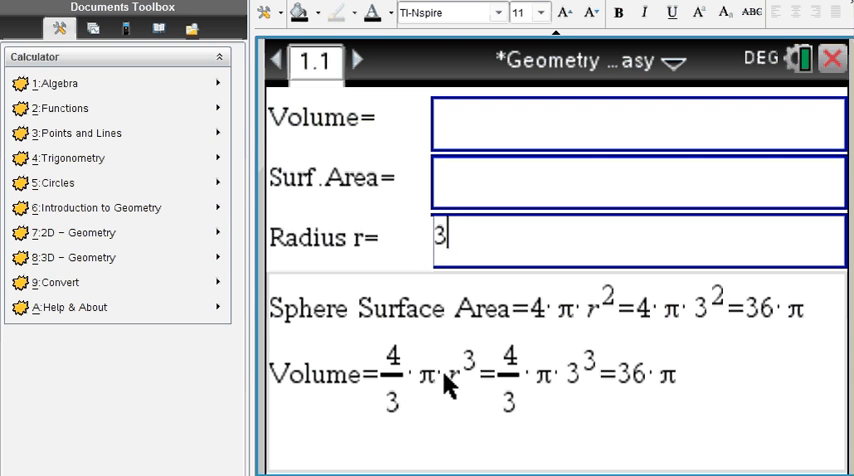
mouse_move(578, 388)
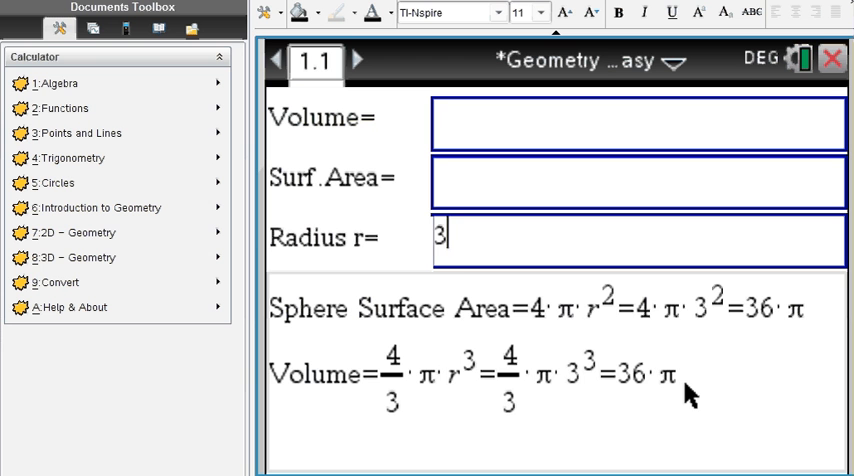
text(.)
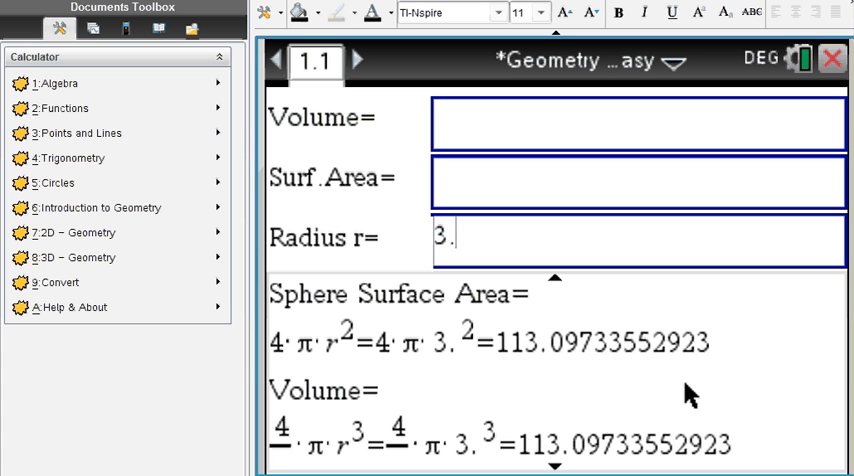
mouse_move(530, 340)
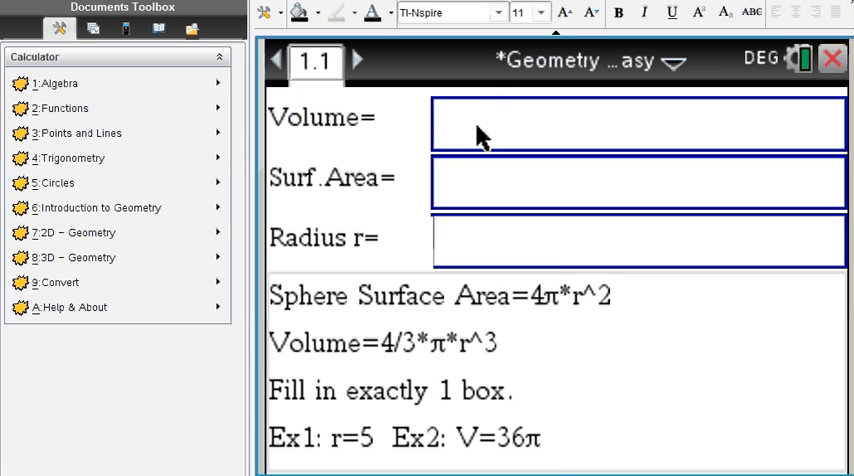
- Enter volume 36pi in the sphere solver to get radius 3, surface area 36π
text(3)
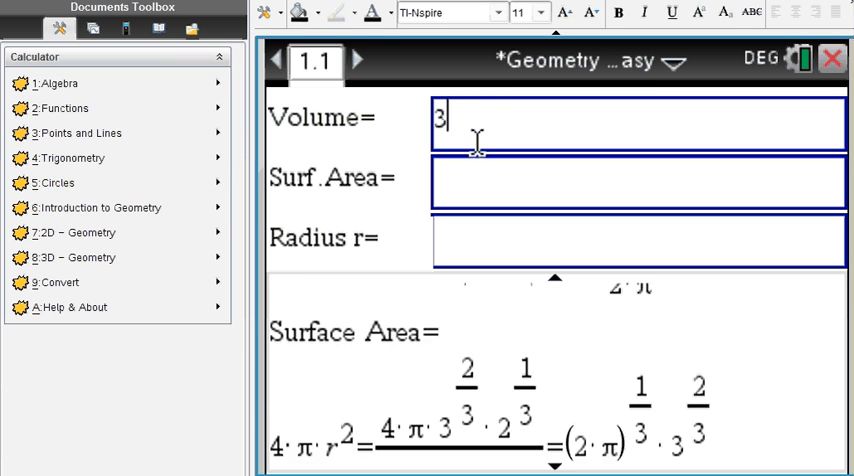
text(6pi)
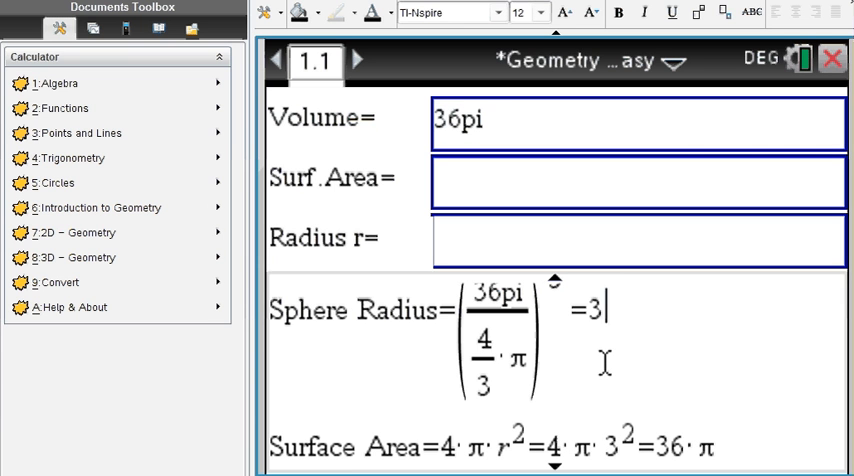
click(522, 13)
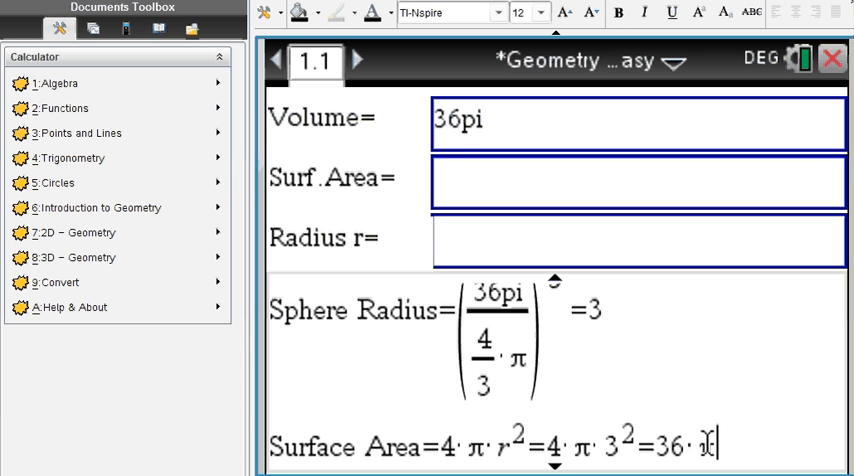
mouse_move(90, 257)
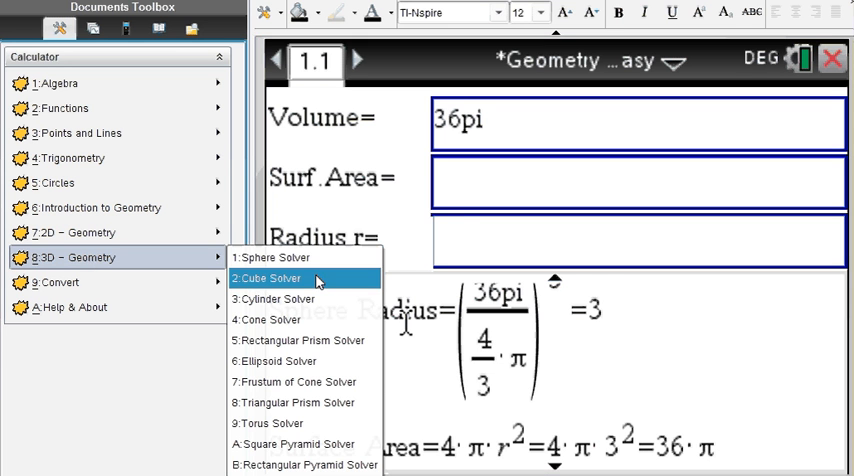
- Open the Cube Solver with side 3 for surface area 54, volume 27
click(267, 278)
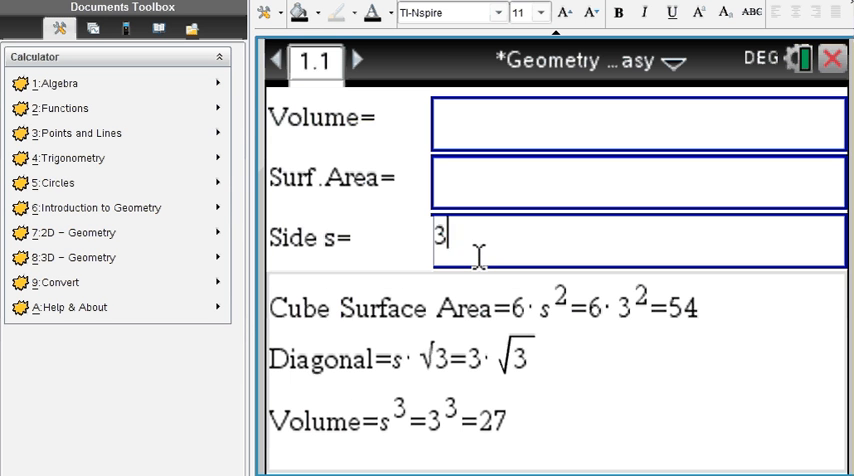
mouse_move(620, 325)
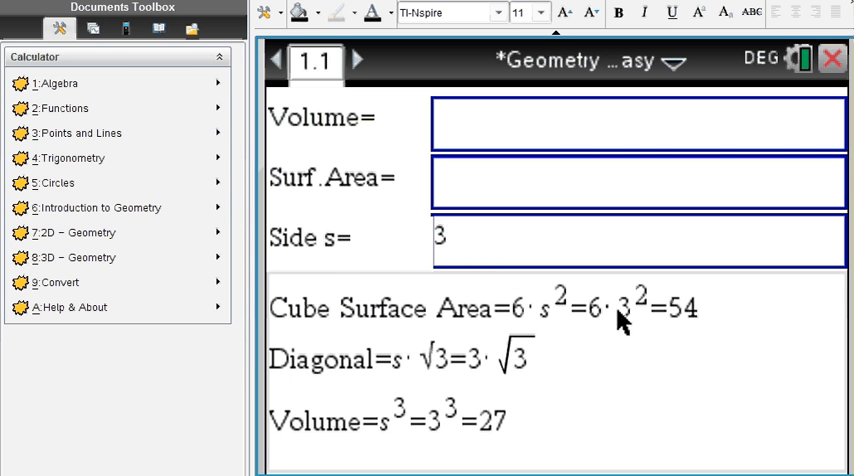
mouse_move(340, 385)
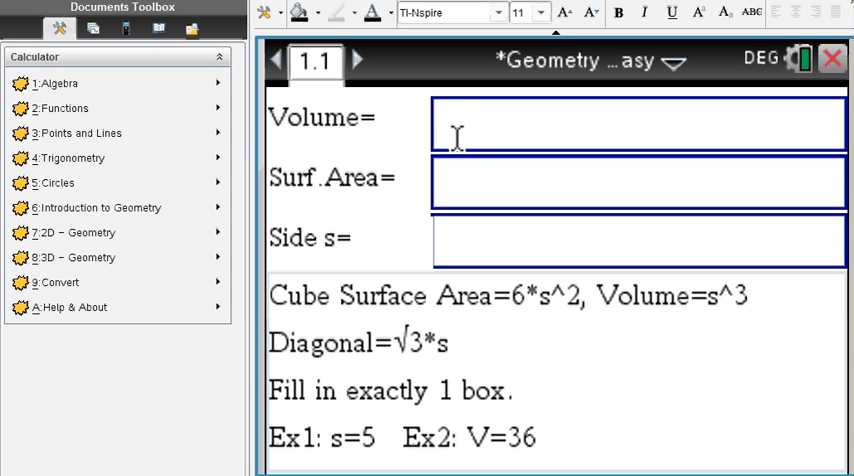
- Enter volume 27 in the Cube Solver to get side 3, diagonal 3√3 and surface area 54
text(27)
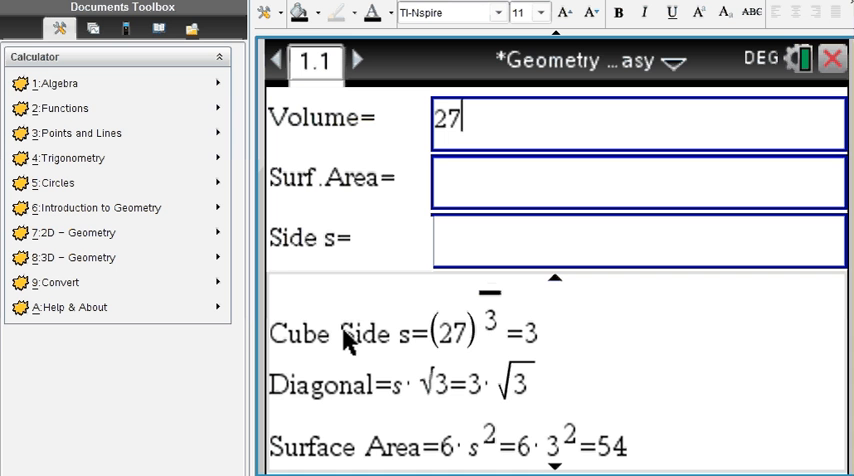
mouse_move(410, 348)
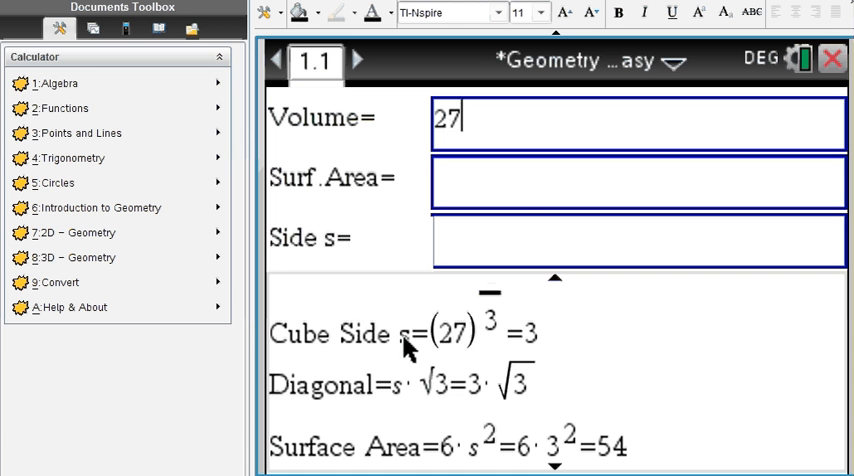
mouse_move(385, 410)
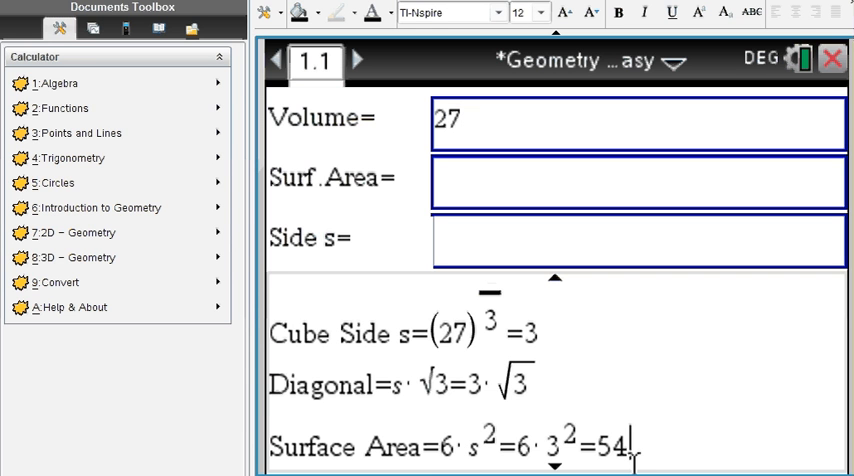
mouse_move(105, 263)
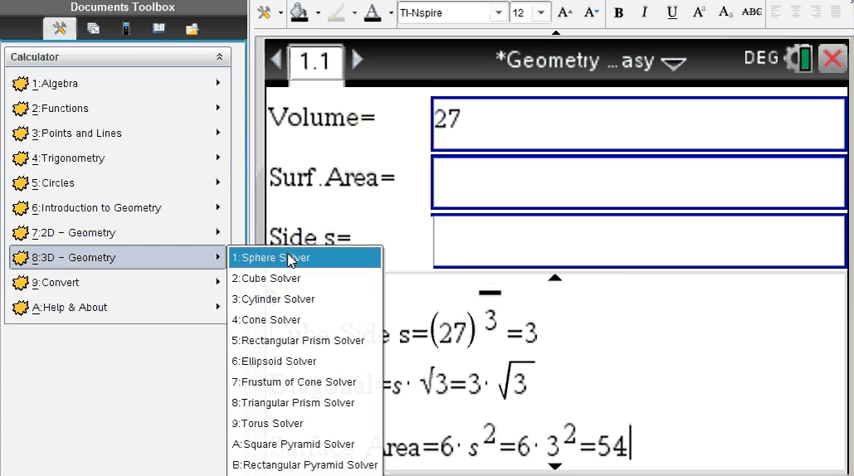
mouse_move(294, 361)
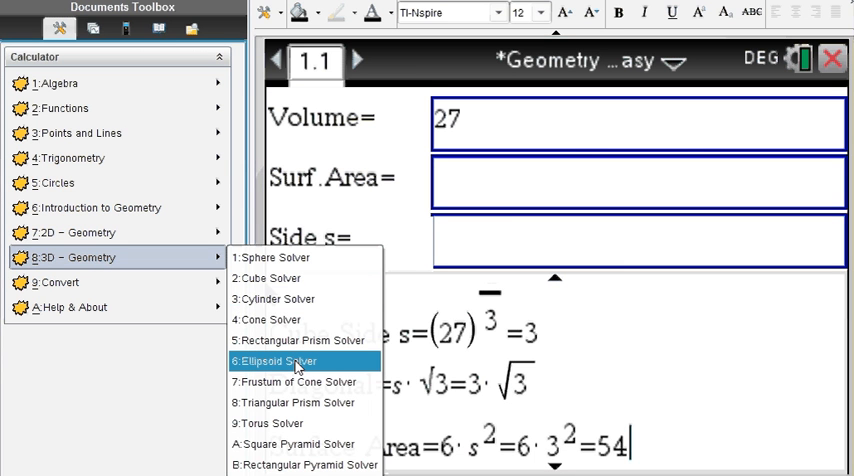
mouse_move(293, 402)
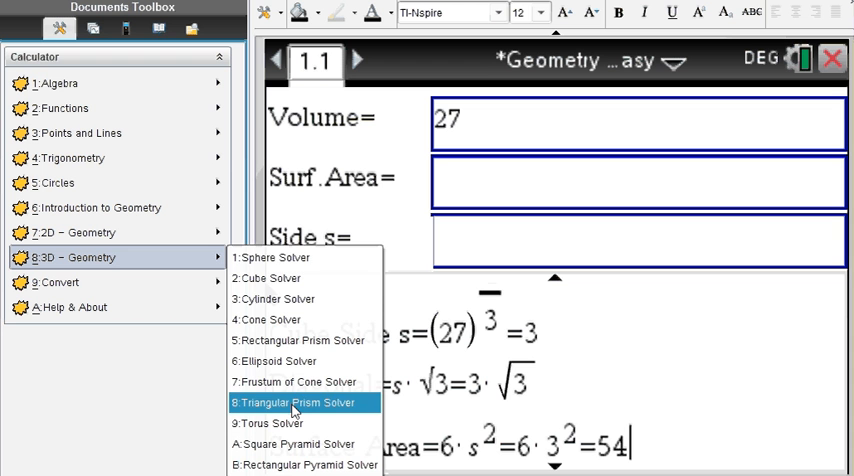
mouse_move(264, 278)
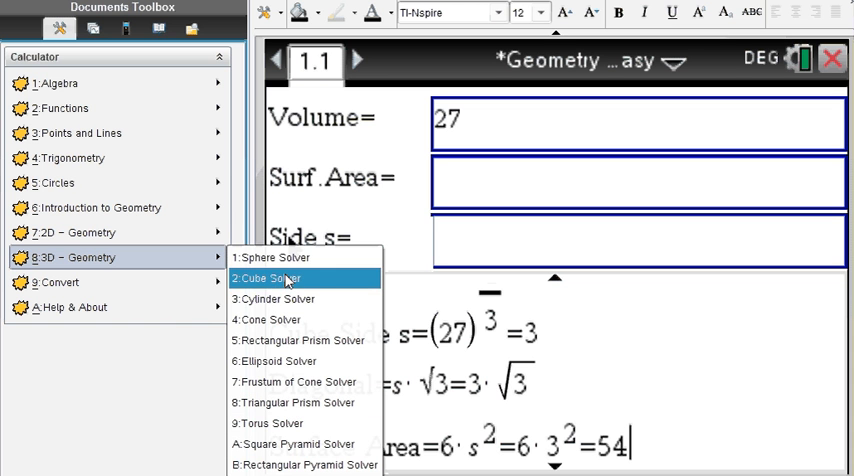
mouse_move(280, 340)
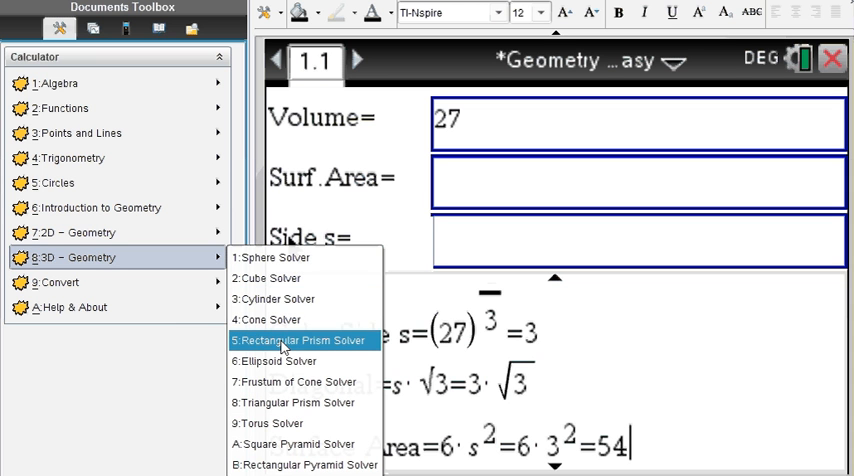
mouse_move(268, 361)
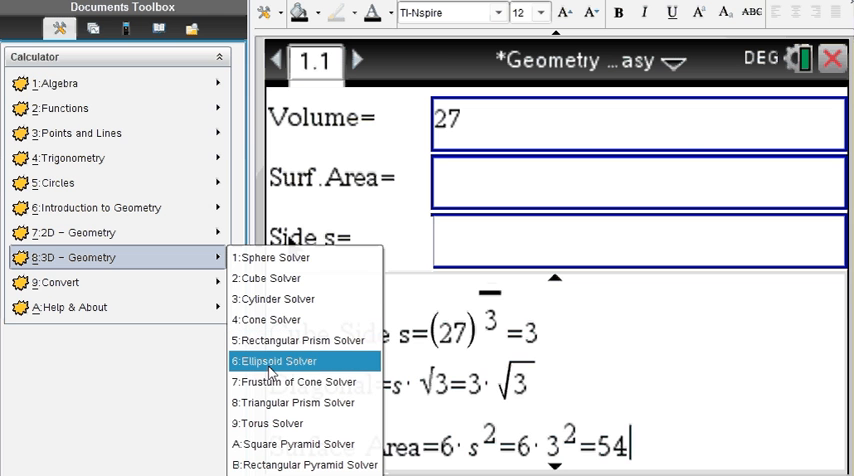
mouse_move(295, 382)
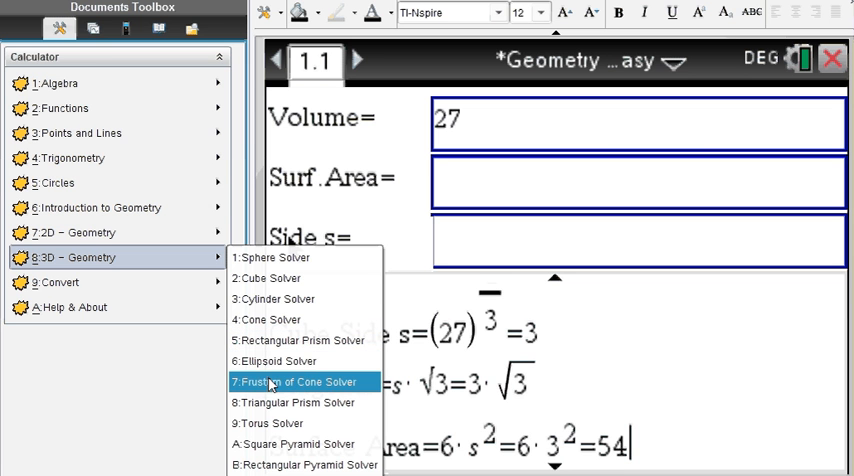
mouse_move(296, 402)
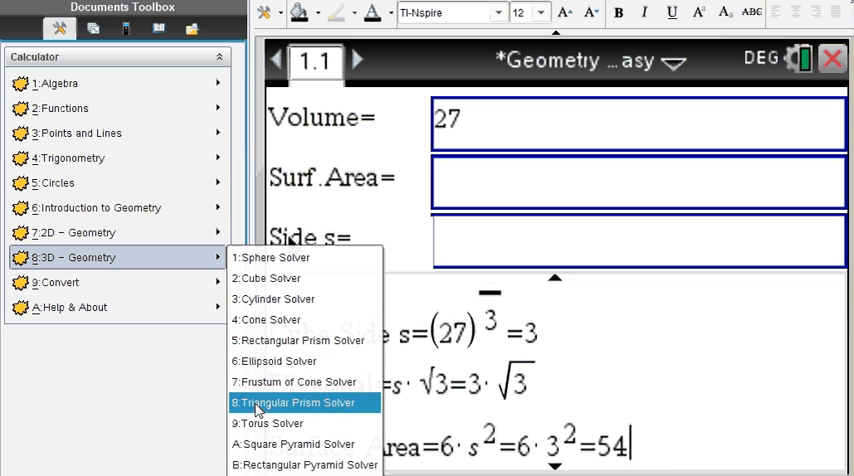
mouse_move(271, 422)
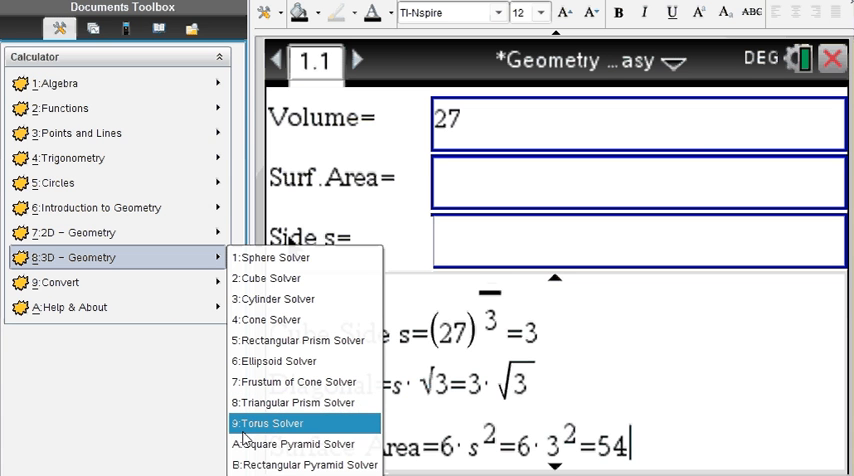
mouse_move(291, 443)
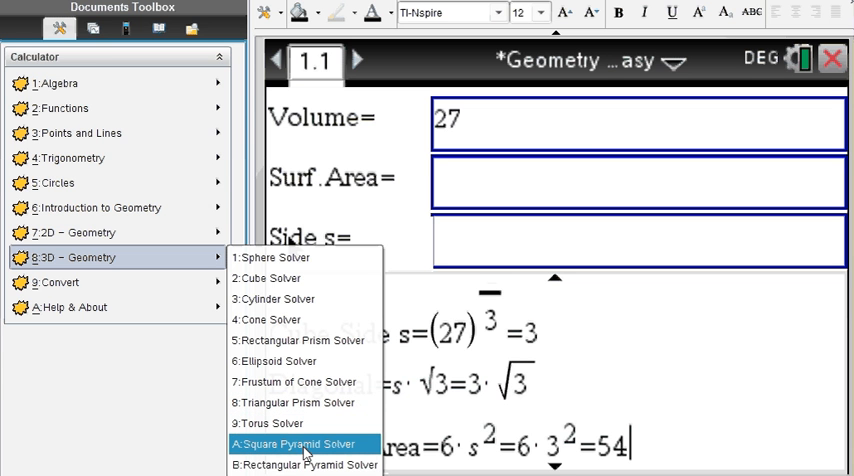
mouse_move(308, 464)
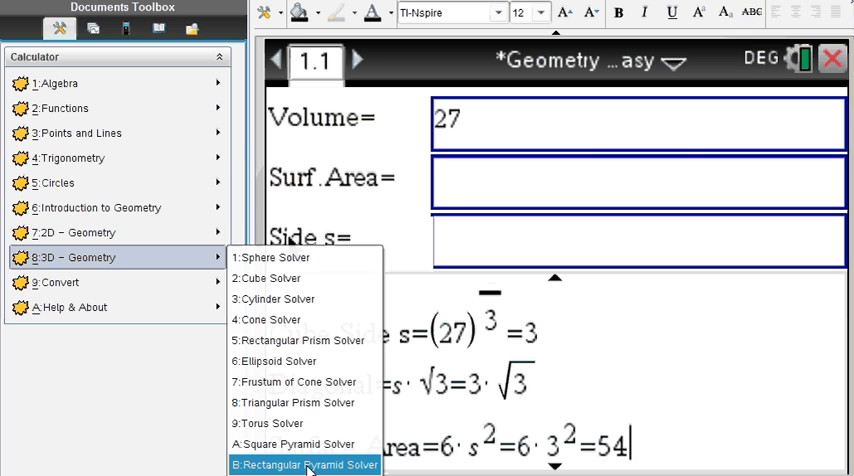
mouse_move(269, 257)
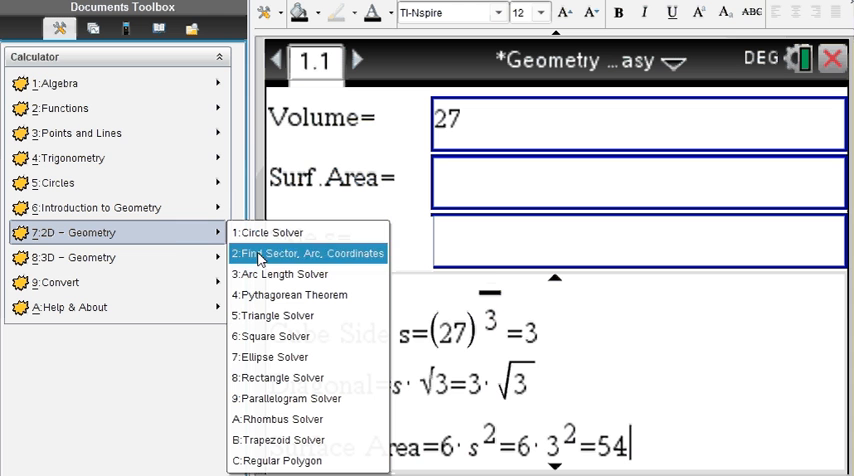
mouse_move(277, 357)
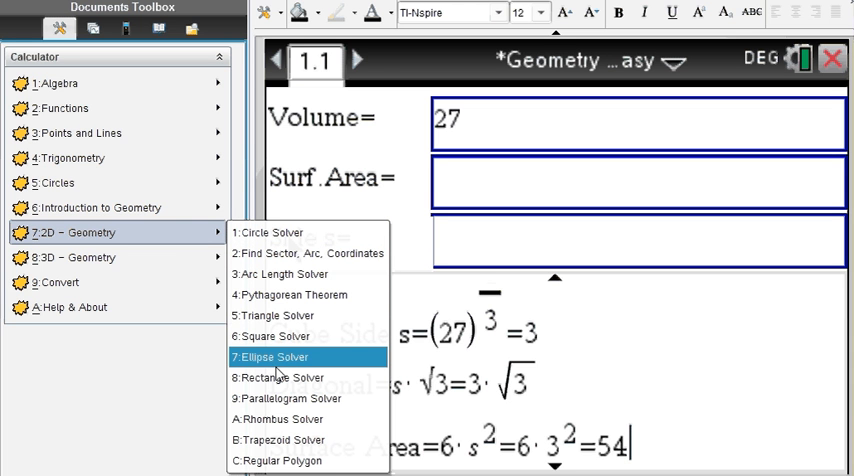
mouse_move(280, 377)
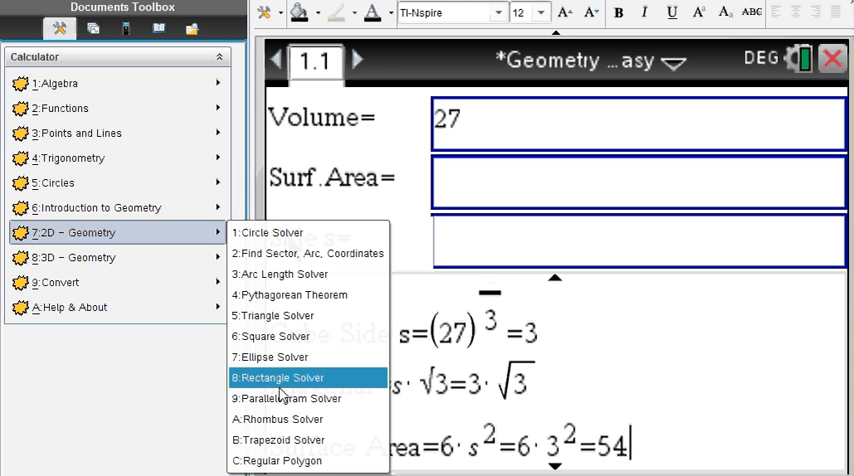
mouse_move(290, 398)
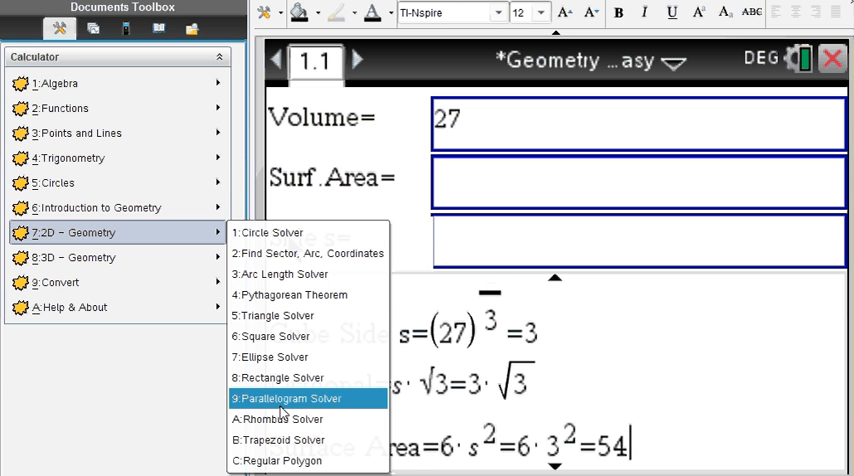
mouse_move(290, 294)
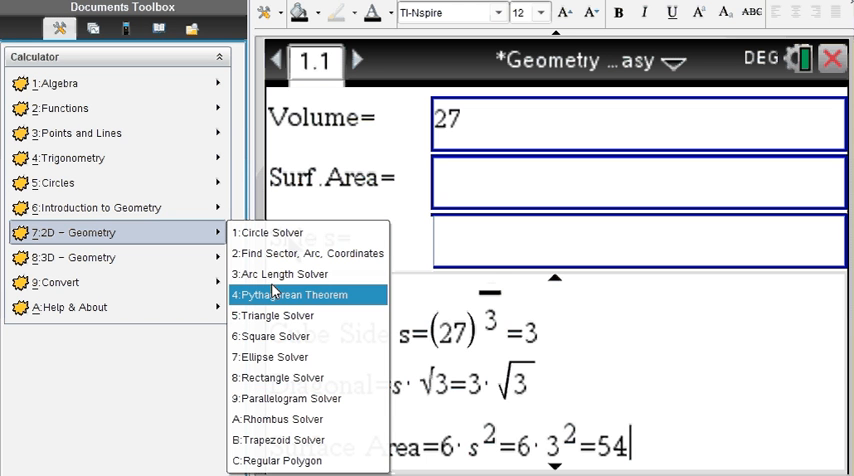
mouse_move(285, 273)
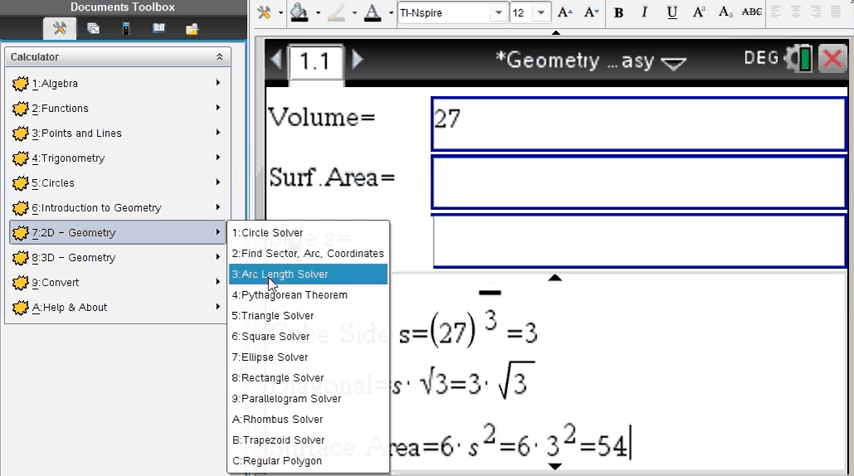
mouse_move(270, 336)
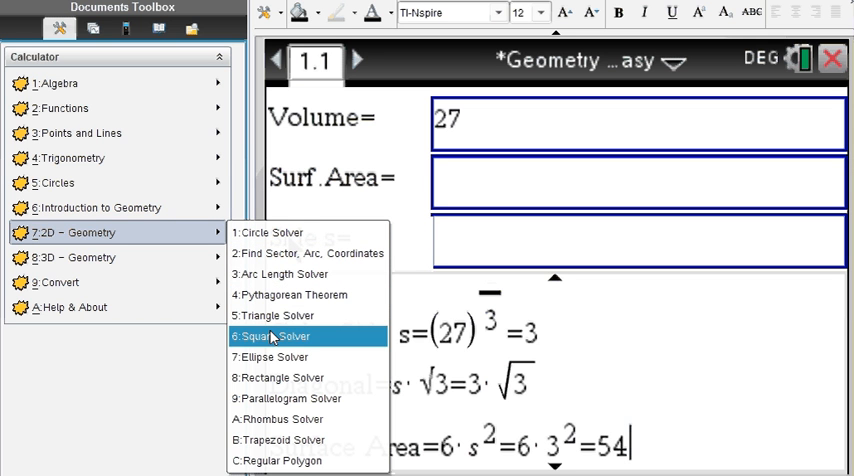
mouse_move(289, 398)
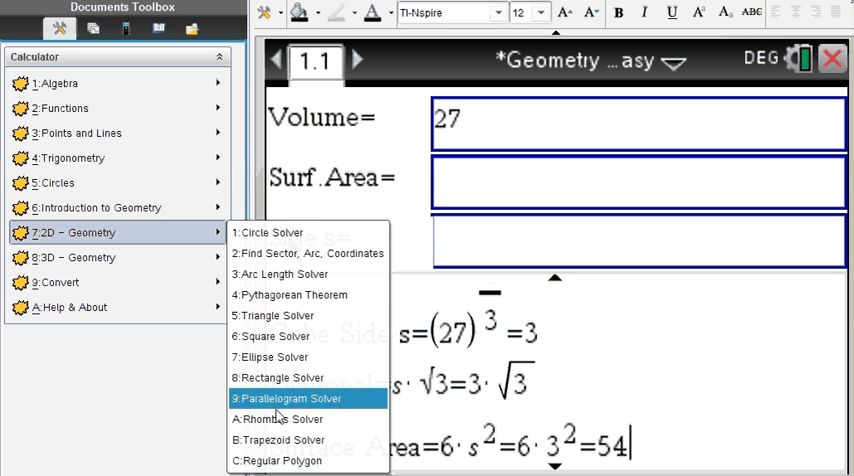
mouse_move(277, 440)
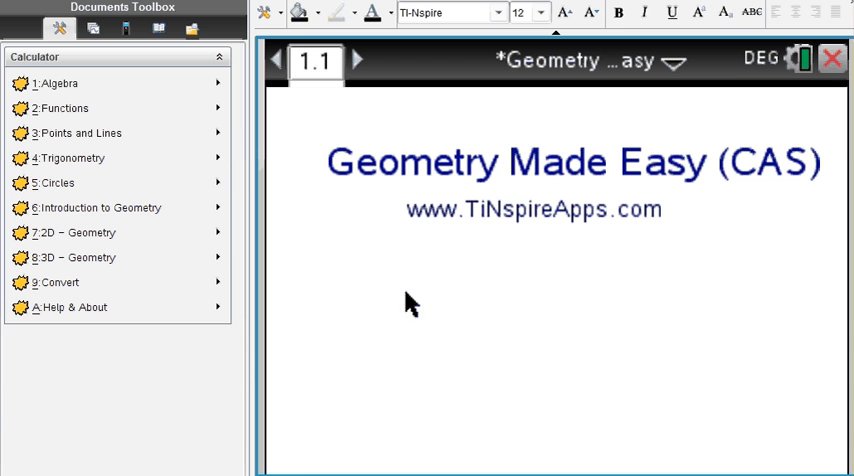
mouse_move(440, 235)
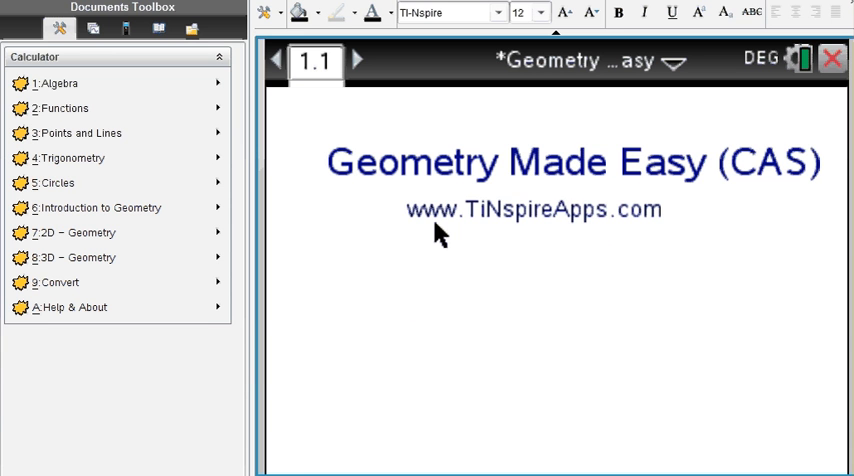
mouse_move(595, 227)
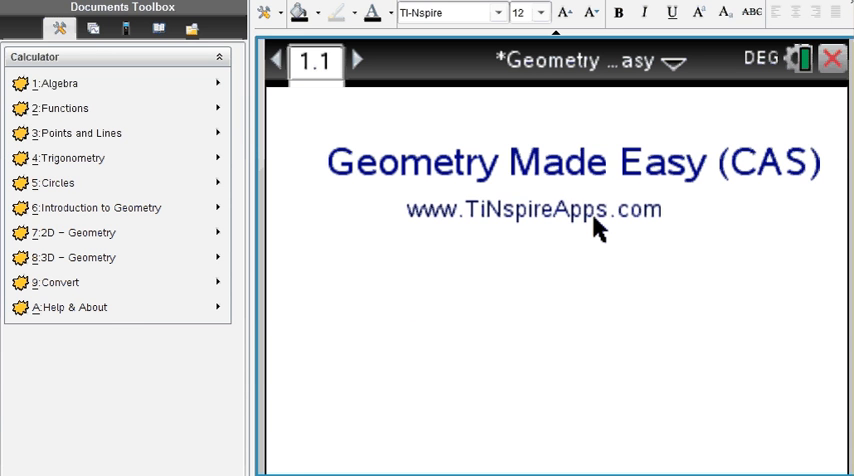
mouse_move(490, 220)
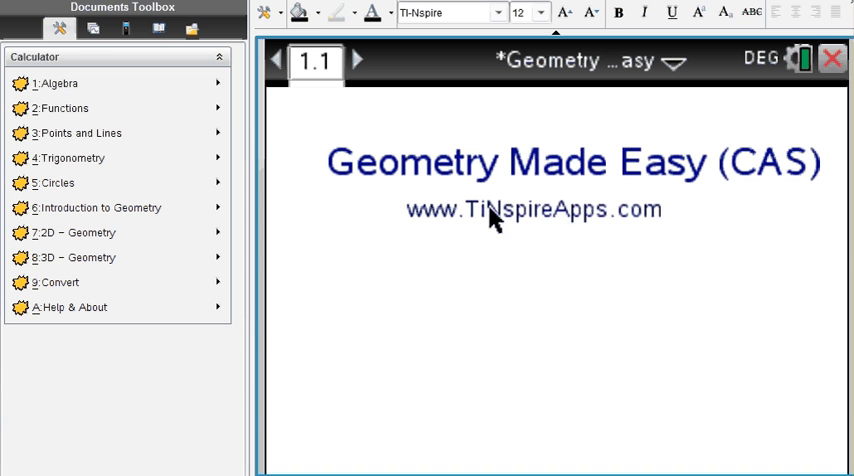
mouse_move(588, 221)
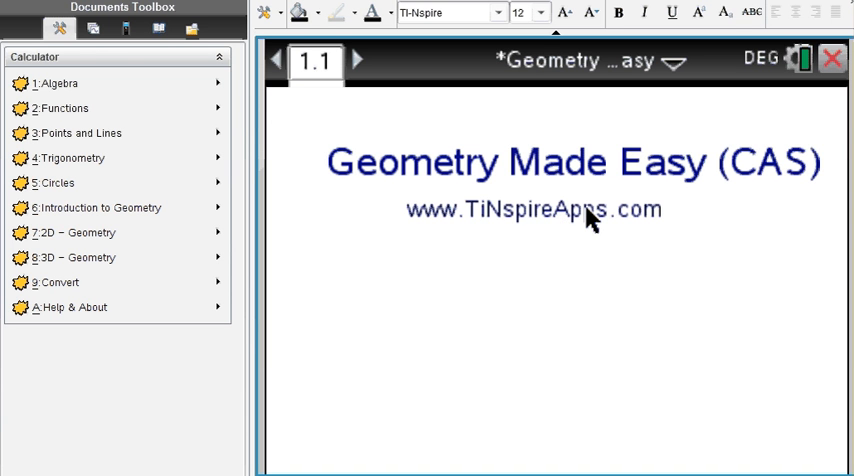
mouse_move(475, 218)
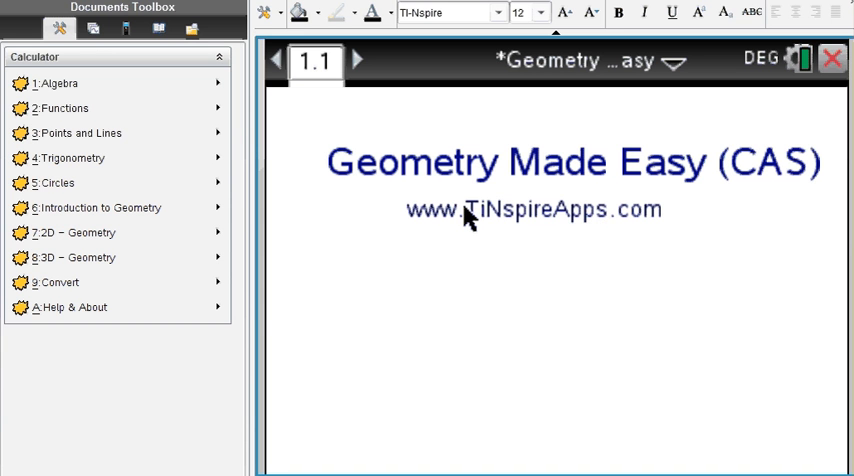
mouse_move(620, 228)
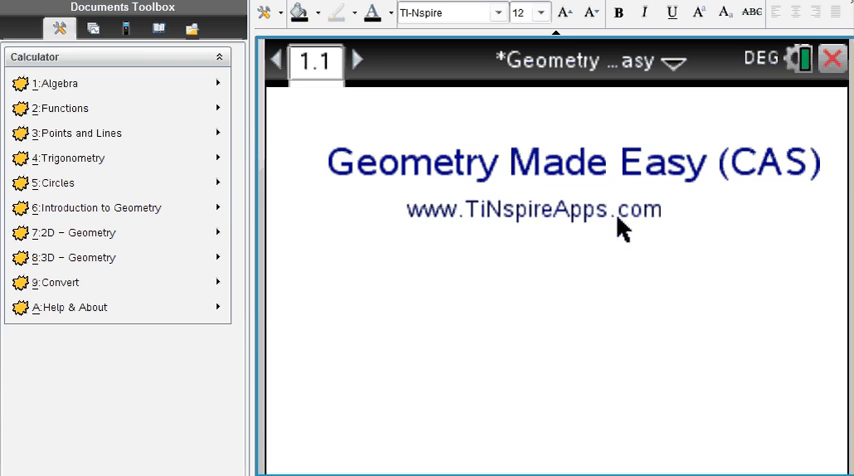